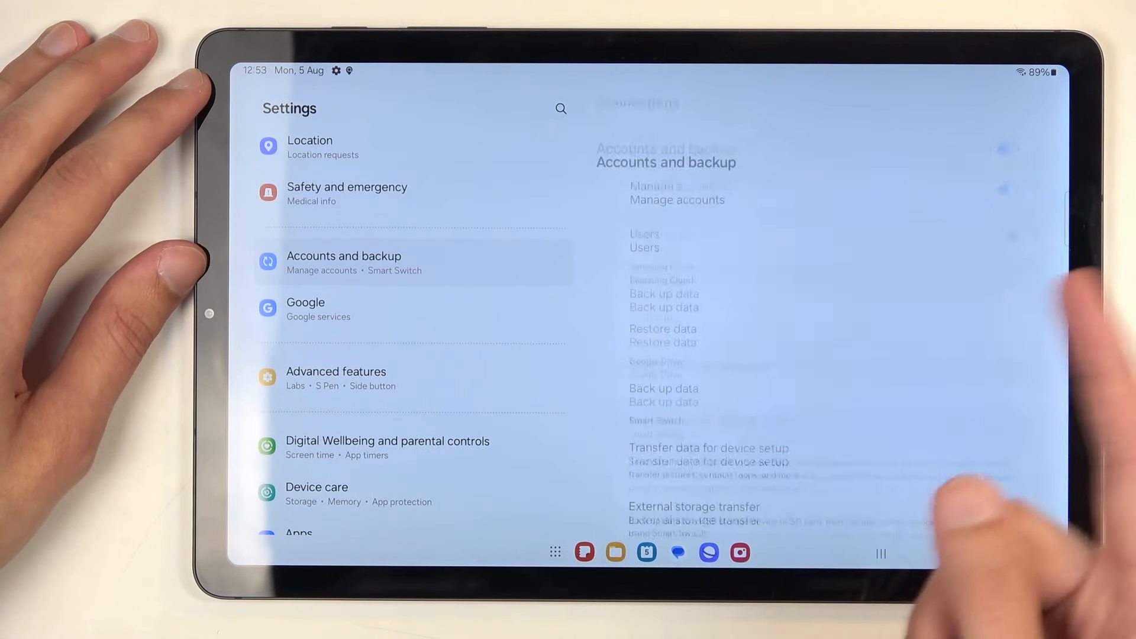
Leave the Accounts and backup settings and return to the home screen
left_click(678, 191)
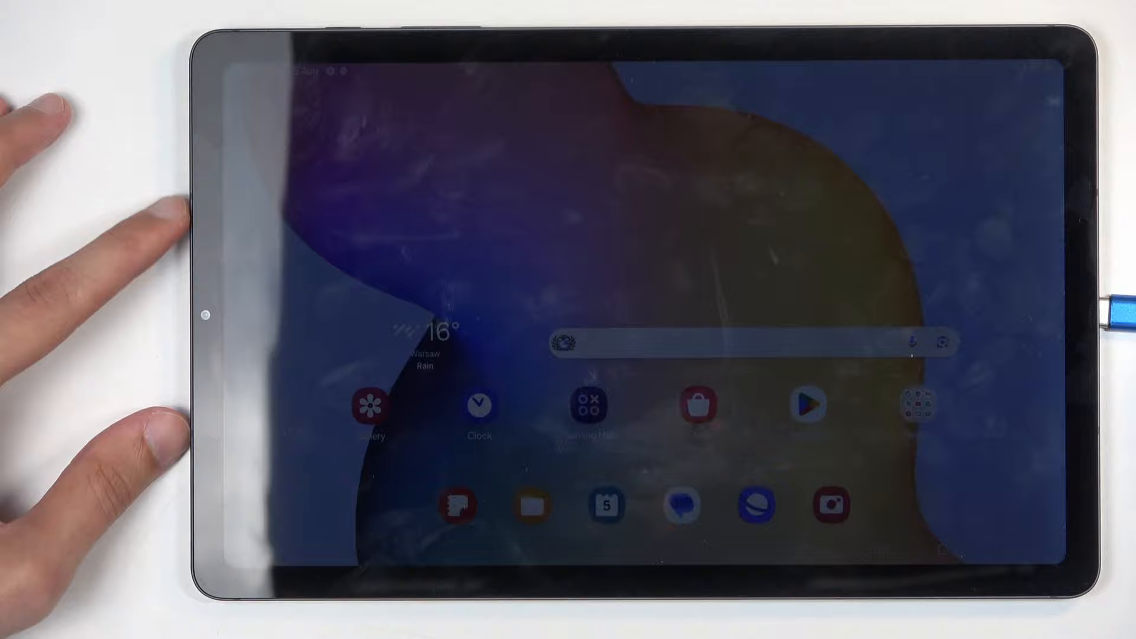
Lock the tablet with the side power button so the lock screen shows
left_click(1117, 304)
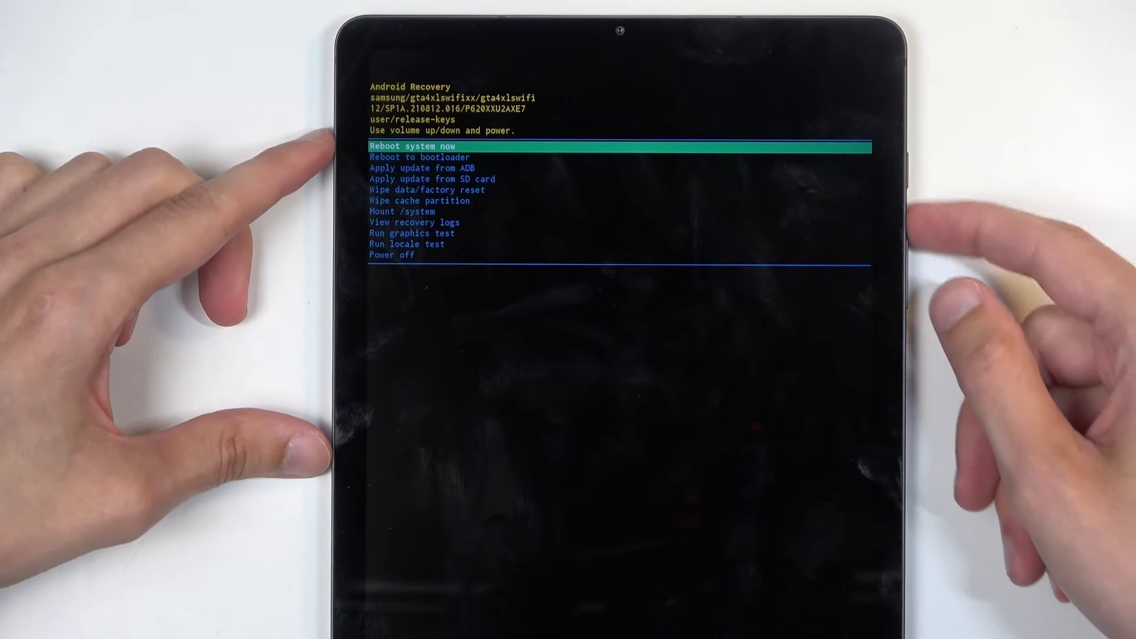
Move the Recovery selection down with Volume Down to highlight 'Wipe data/factory reset'
key("volumedown")
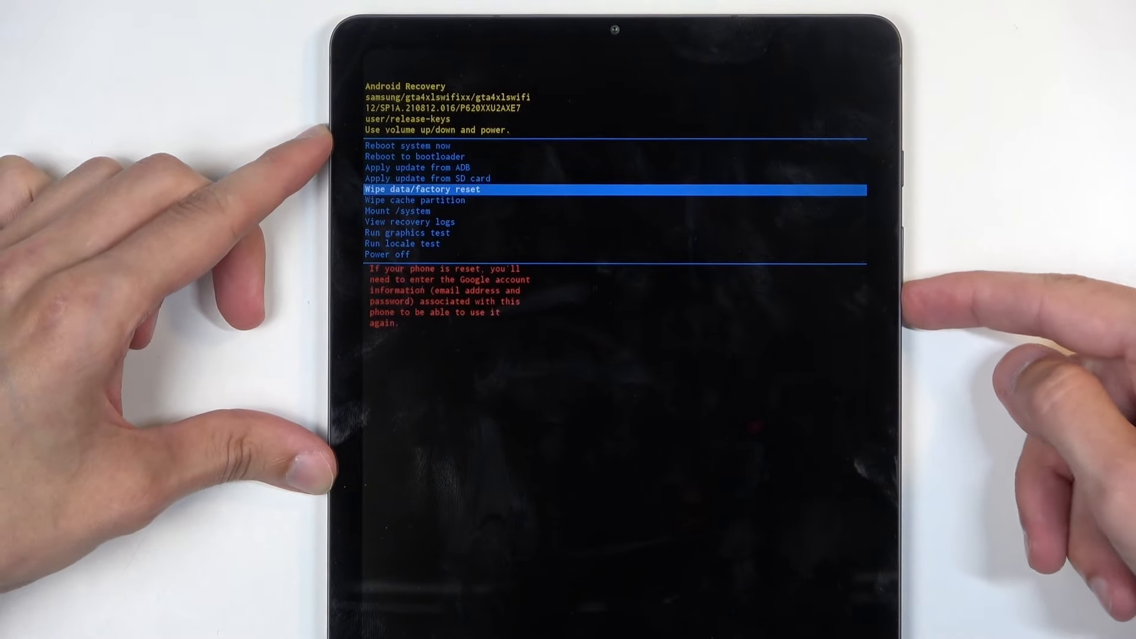